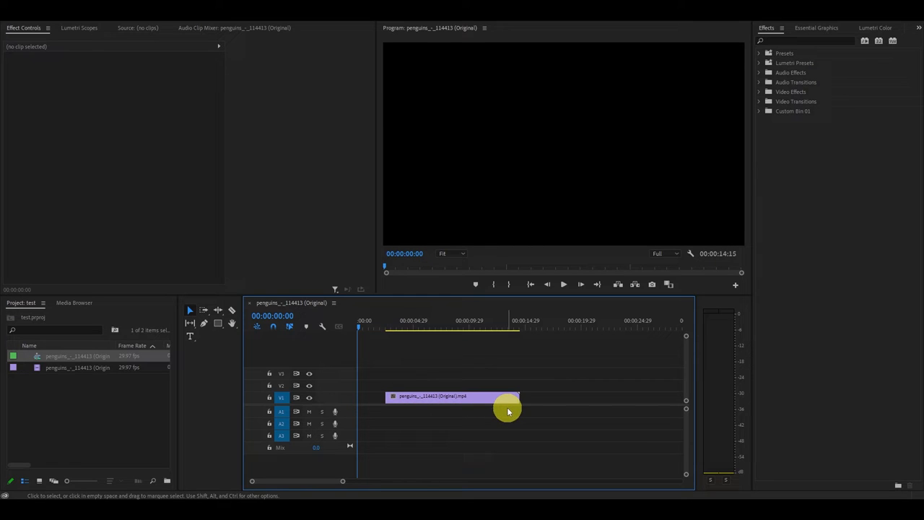
- Trim the penguin clip's left edge so it starts at 00:00:00:00
left_click_drag(513, 398, 474, 399)
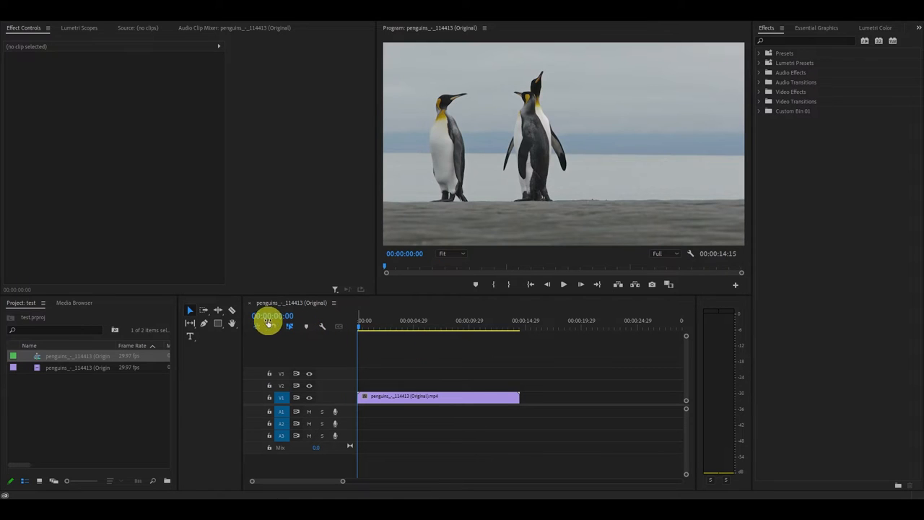
mouse_move(234, 312)
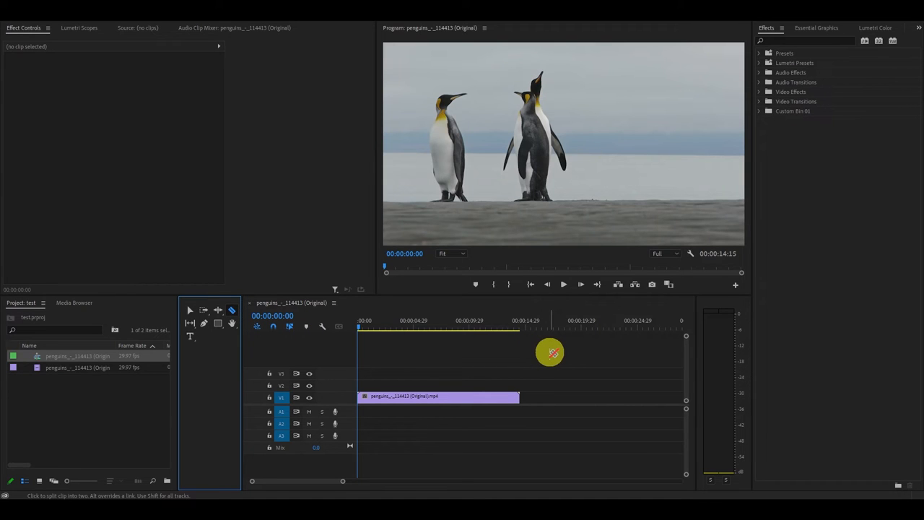
- Select the Razor tool with the C shortcut
key("c")
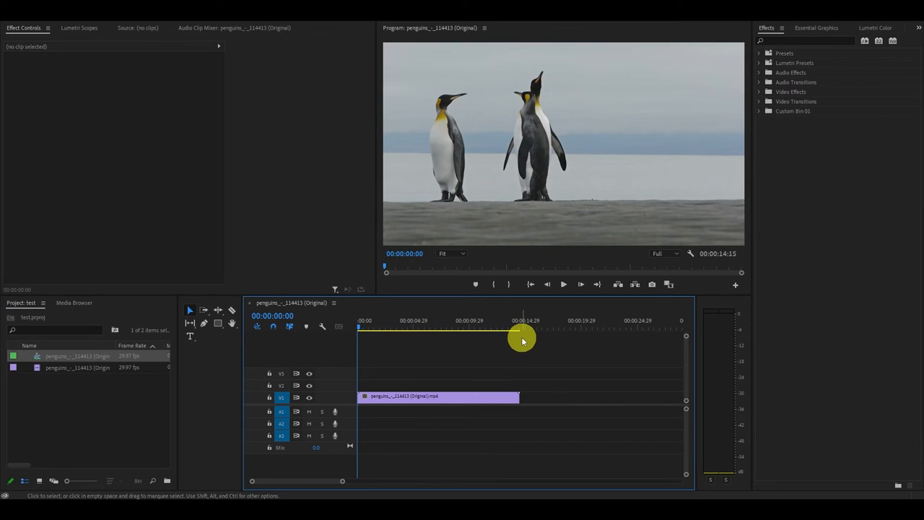
- Position the playhead at 00:00:09:27 and add an edit there with Ctrl+K
left_click_drag(523, 340, 442, 340)
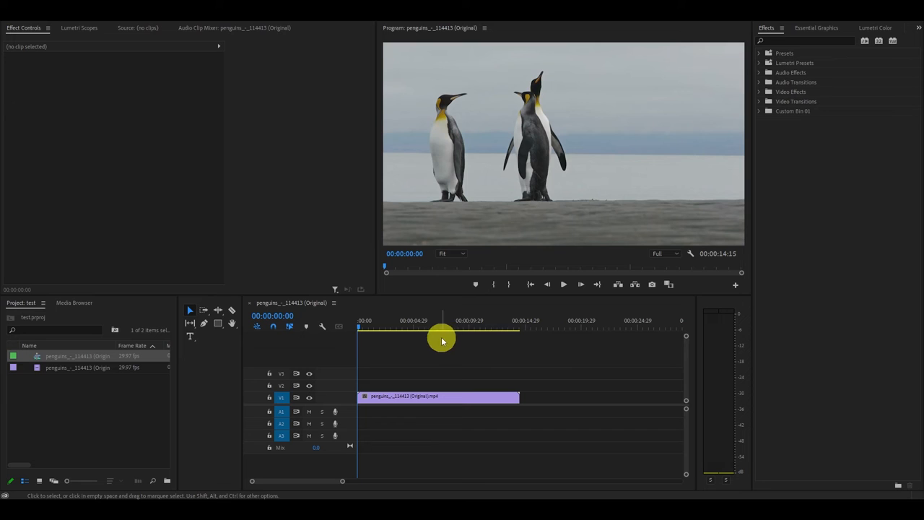
left_click_drag(442, 327, 382, 326)
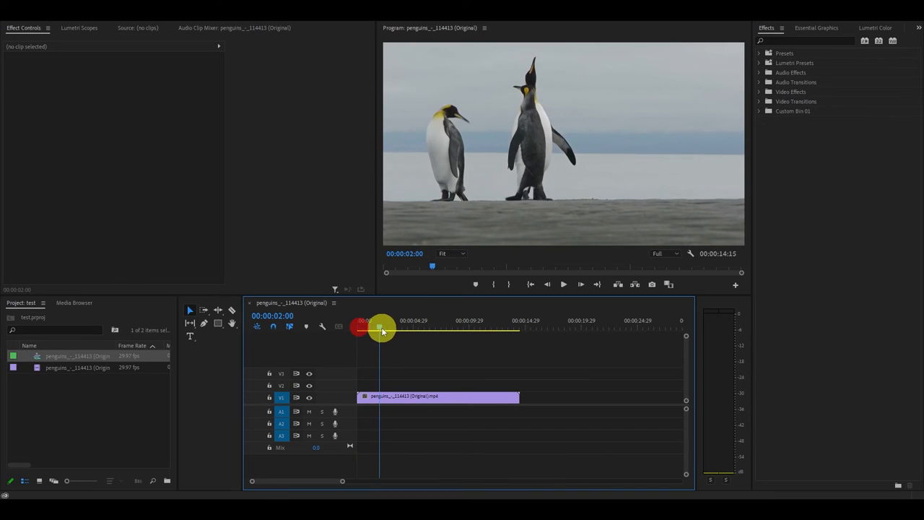
left_click_drag(381, 326, 464, 327)
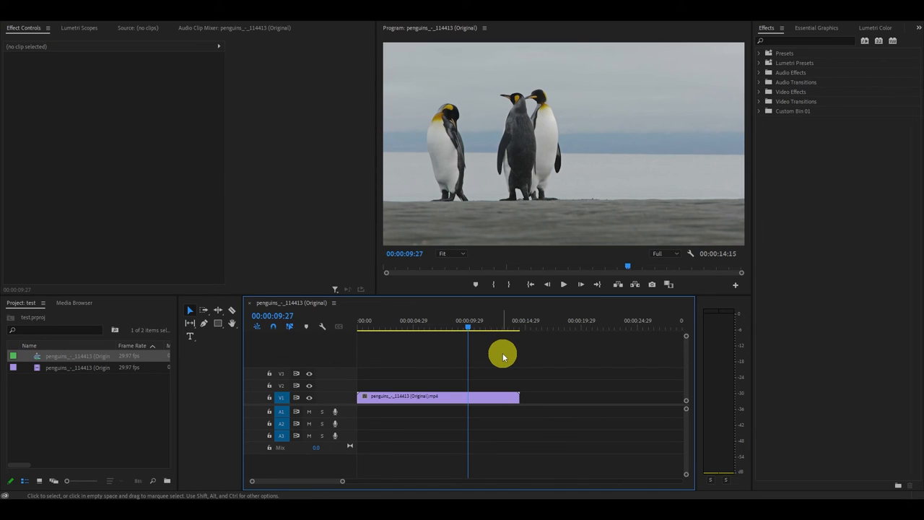
key("ctrl+k")
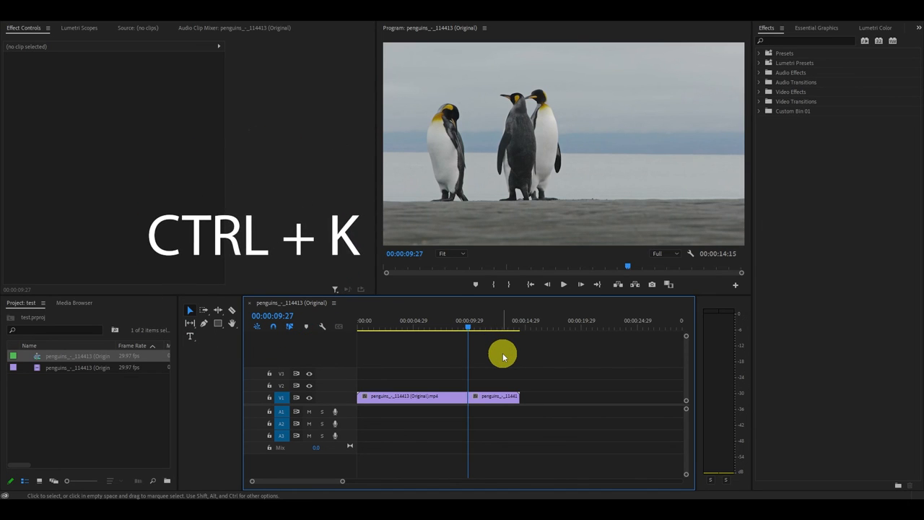